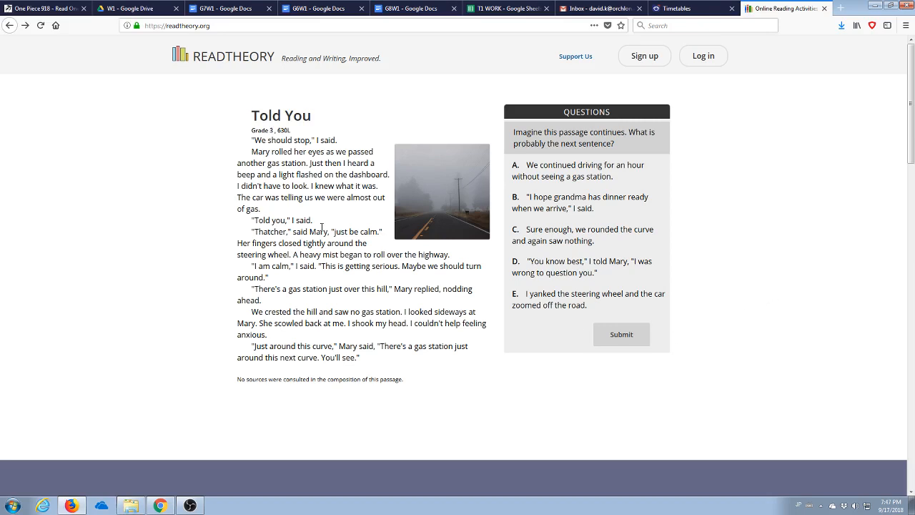
pyautogui.moveTo(200, 264)
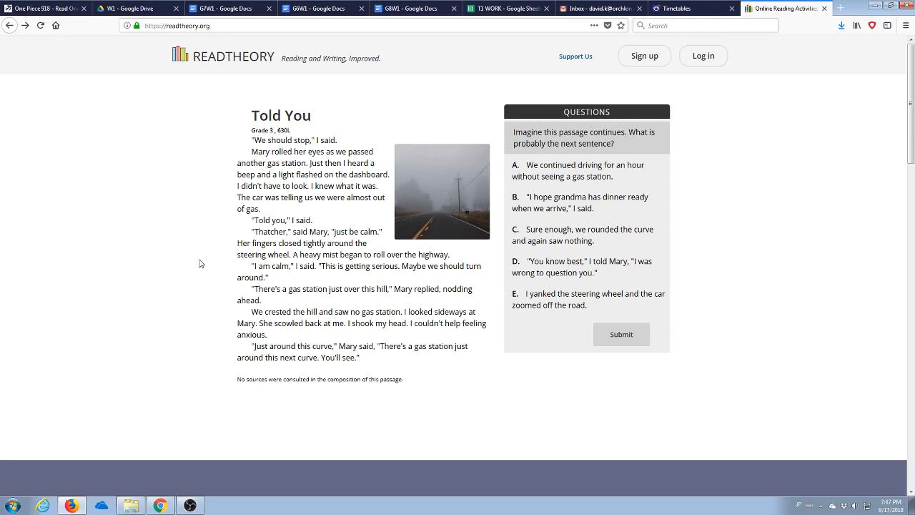
pyautogui.moveTo(174, 190)
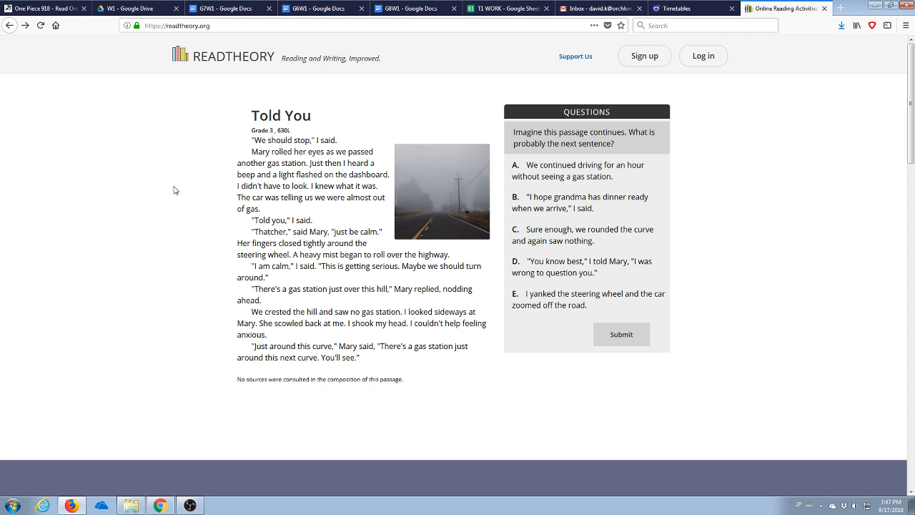
pyautogui.moveTo(364, 149)
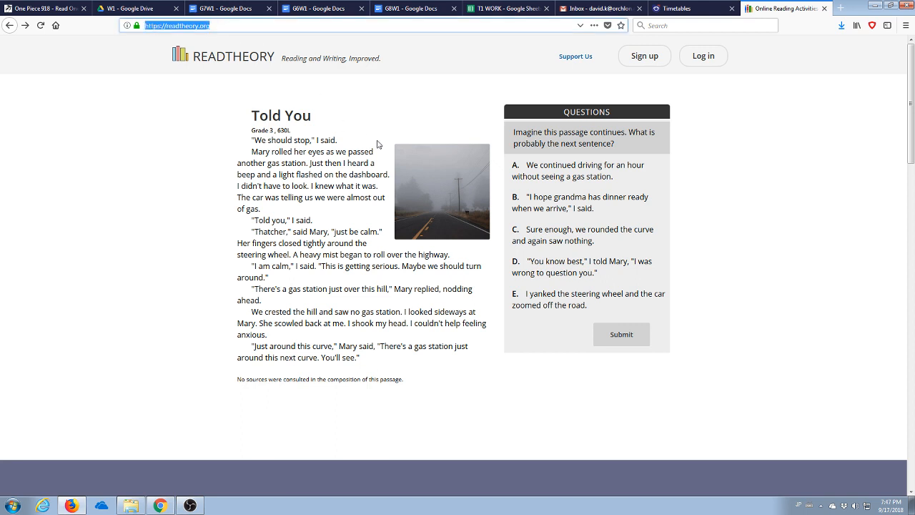
pyautogui.moveTo(284, 184)
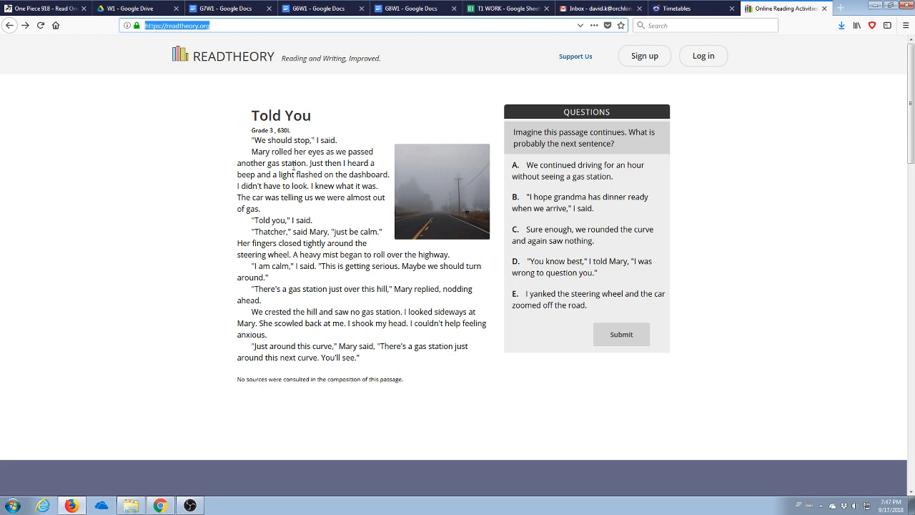
pyautogui.moveTo(644, 56)
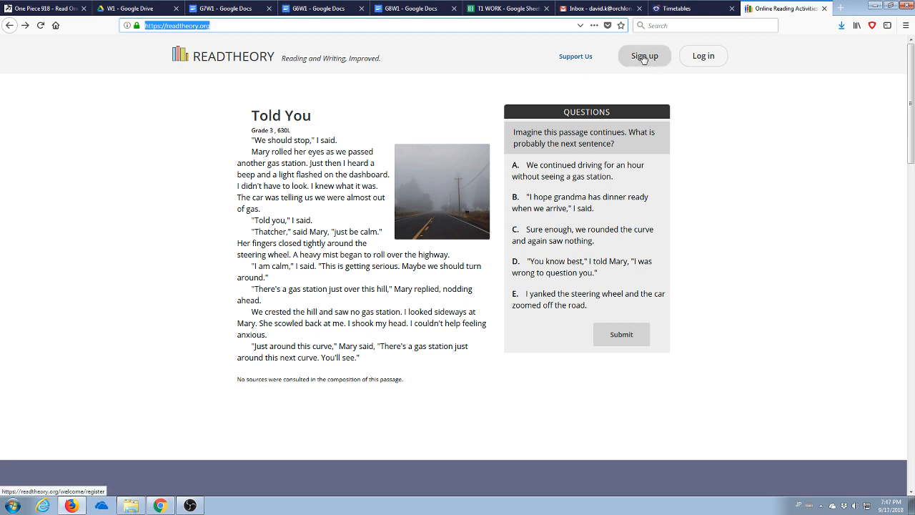
# Attempt a student sign-up with Google, which fails because the email is already in use.
pyautogui.click(643, 56)
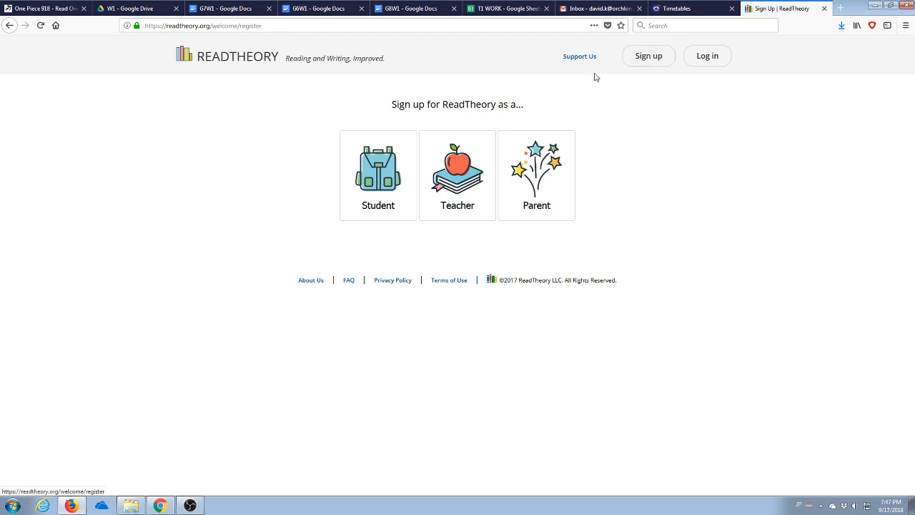
pyautogui.click(378, 174)
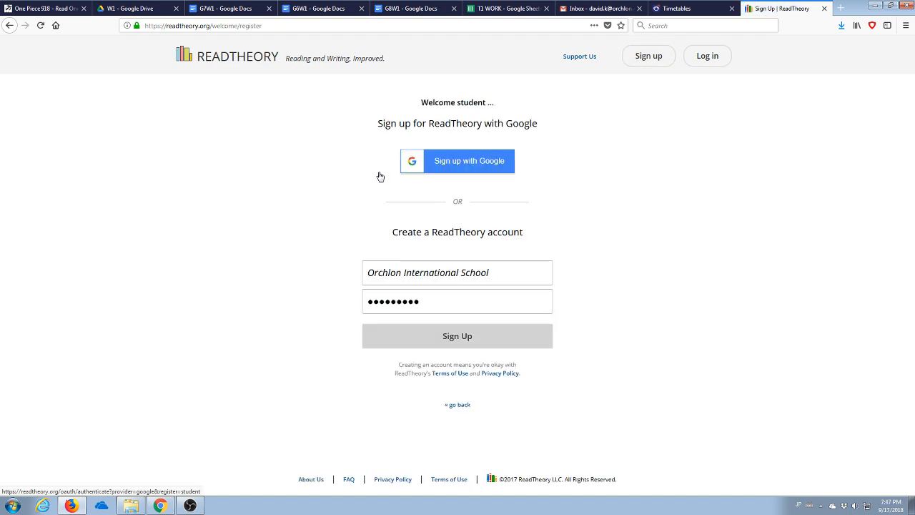
pyautogui.moveTo(485, 175)
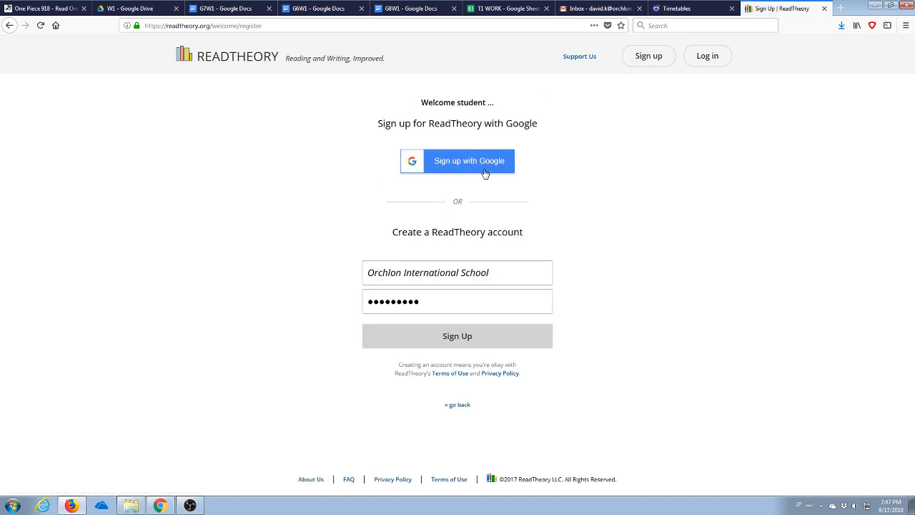
pyautogui.moveTo(499, 159)
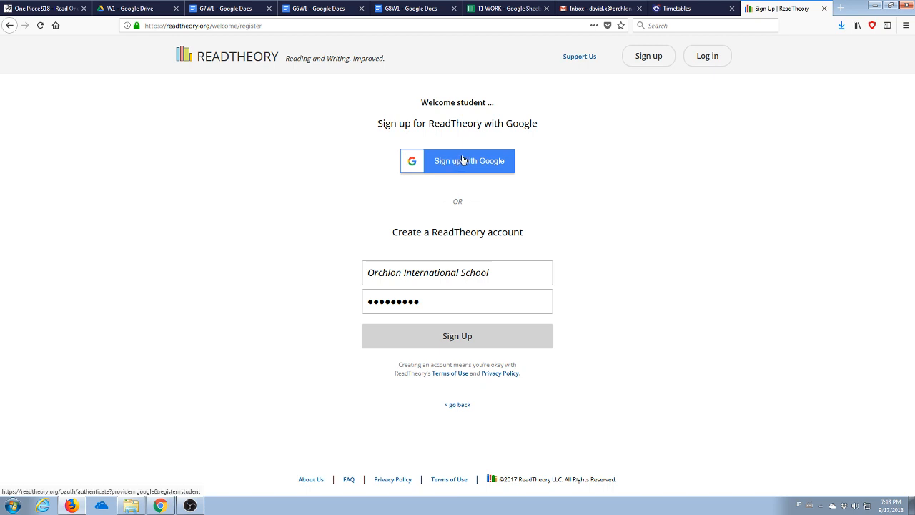
pyautogui.moveTo(452, 169)
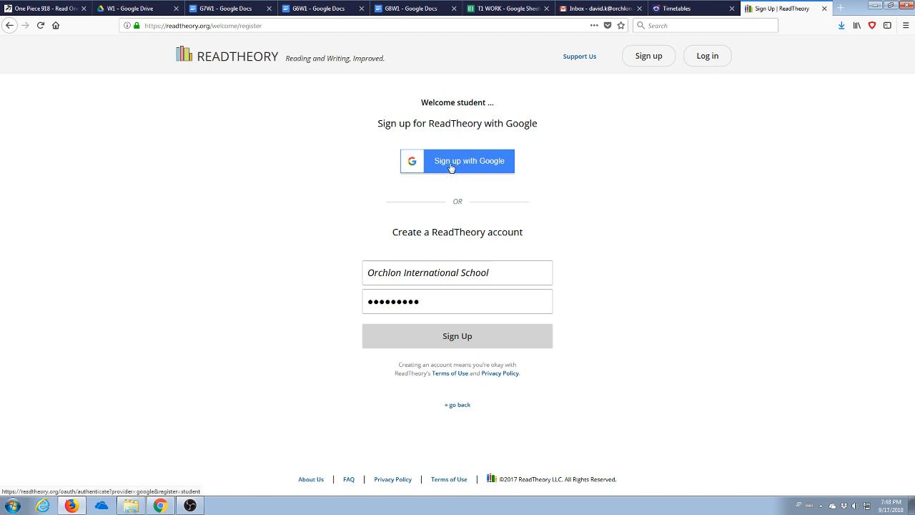
pyautogui.click(457, 160)
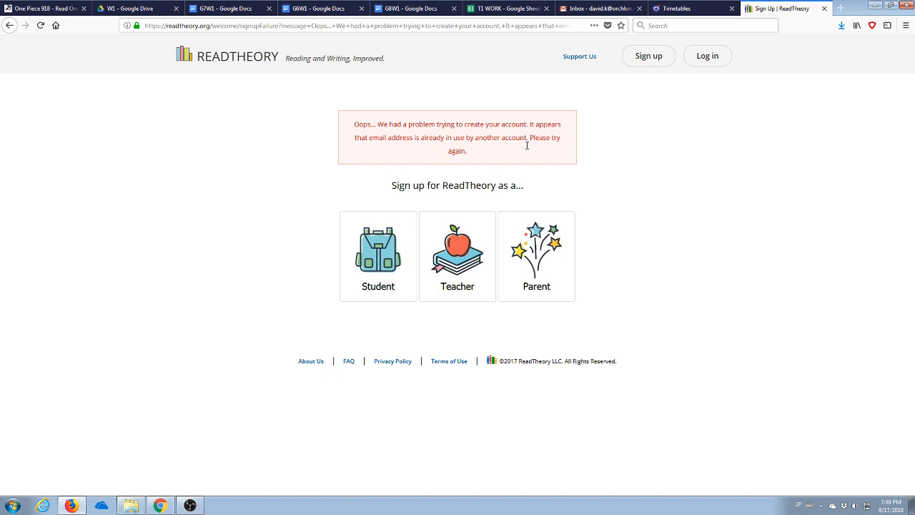
pyautogui.moveTo(691, 87)
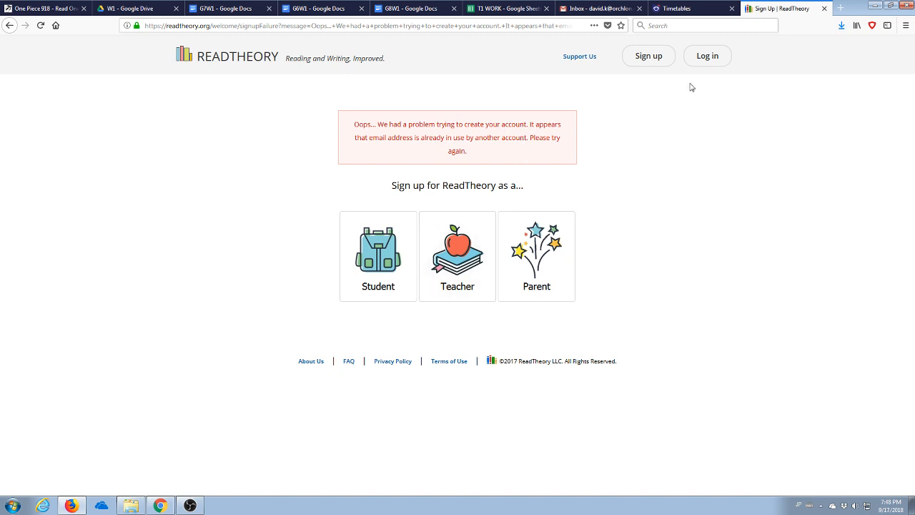
pyautogui.moveTo(648, 55)
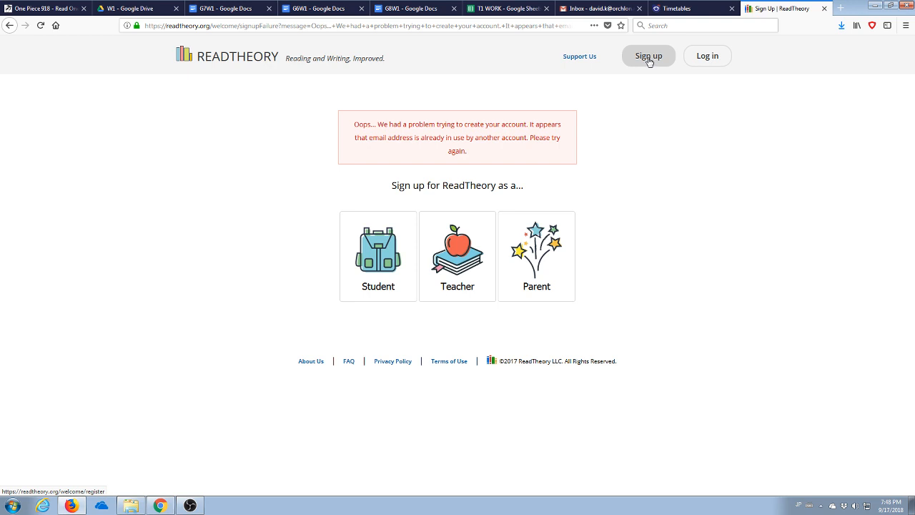
pyautogui.moveTo(647, 69)
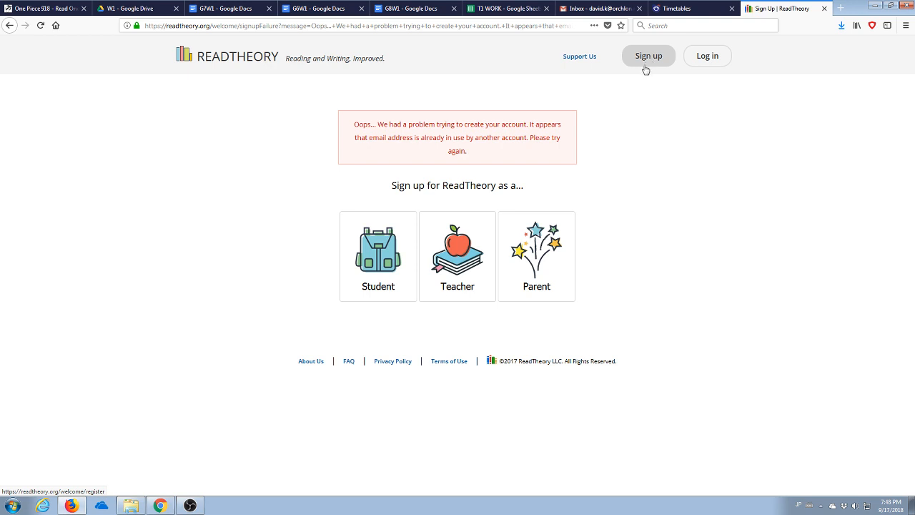
# Return to the student form, replace the username with 'Mr. Kowalski' and move to the password field.
pyautogui.click(377, 256)
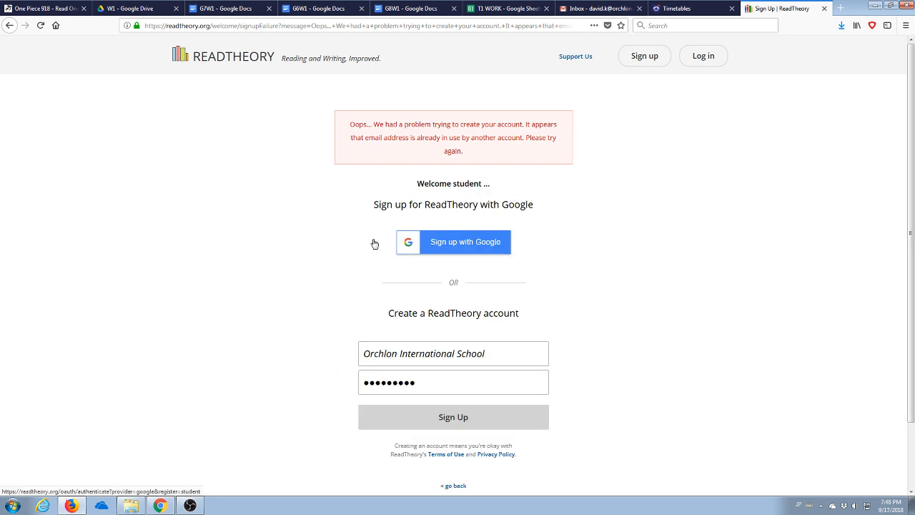
pyautogui.tripleClick(454, 353)
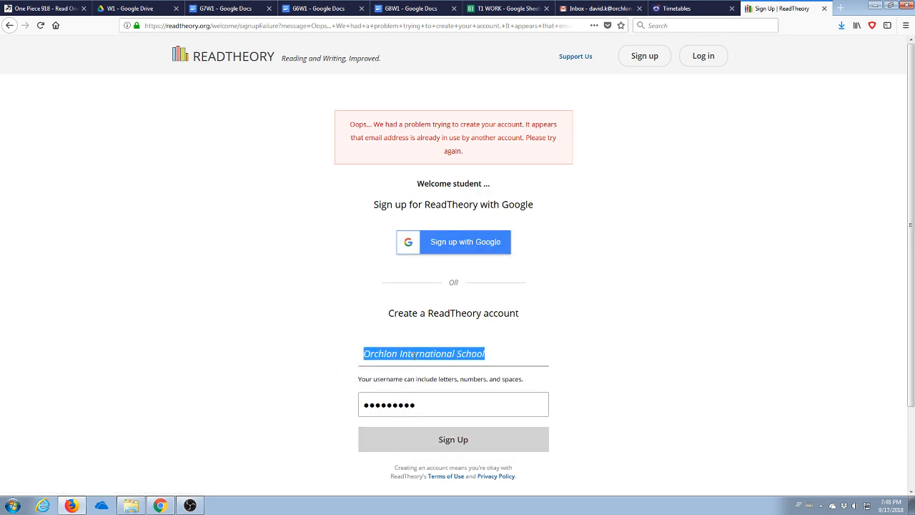
pyautogui.press('Delete')
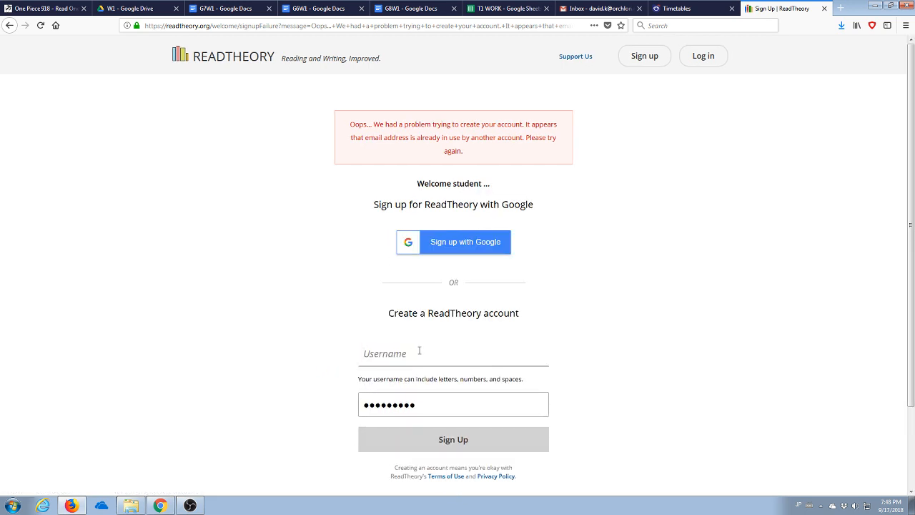
pyautogui.write('Mr')
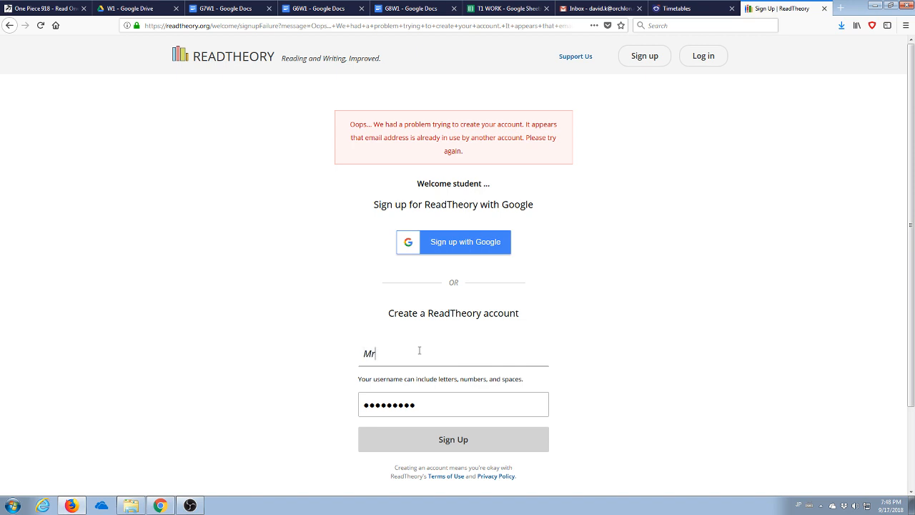
pyautogui.write('. Kowalski')
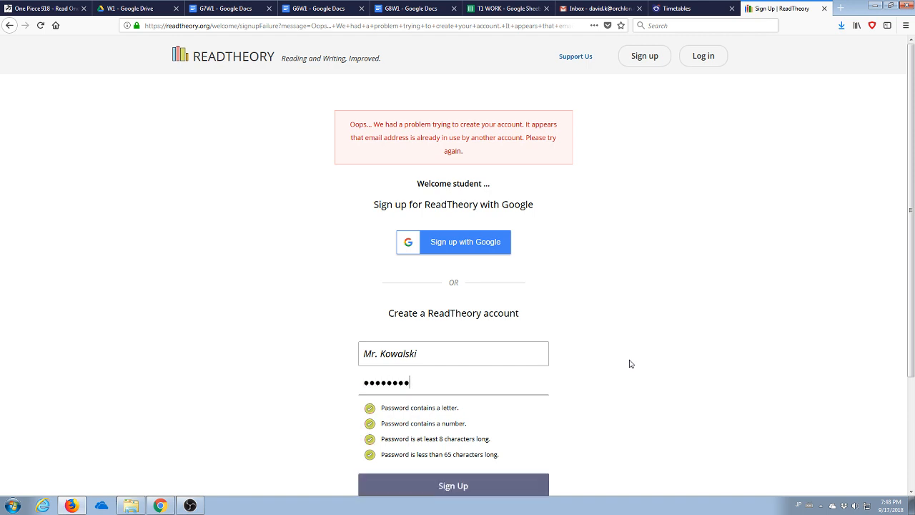
pyautogui.scroll(-3)
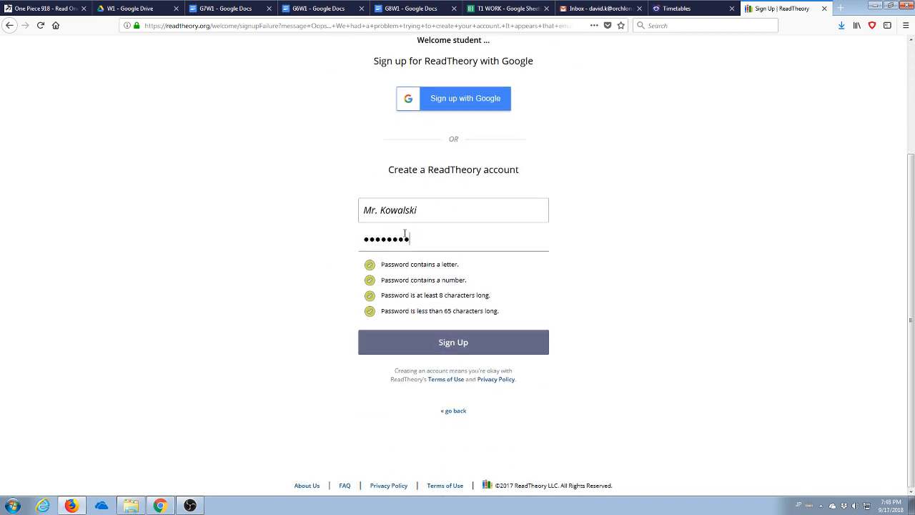
pyautogui.click(454, 341)
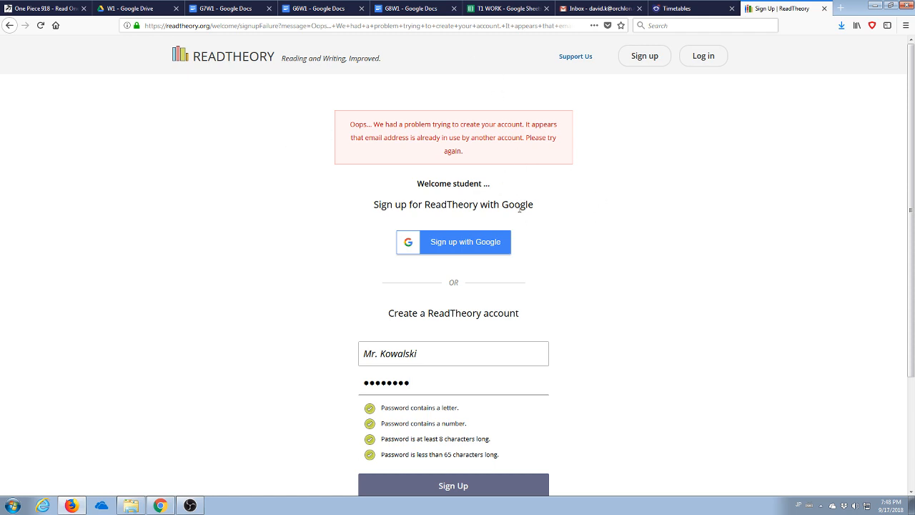
pyautogui.moveTo(692, 74)
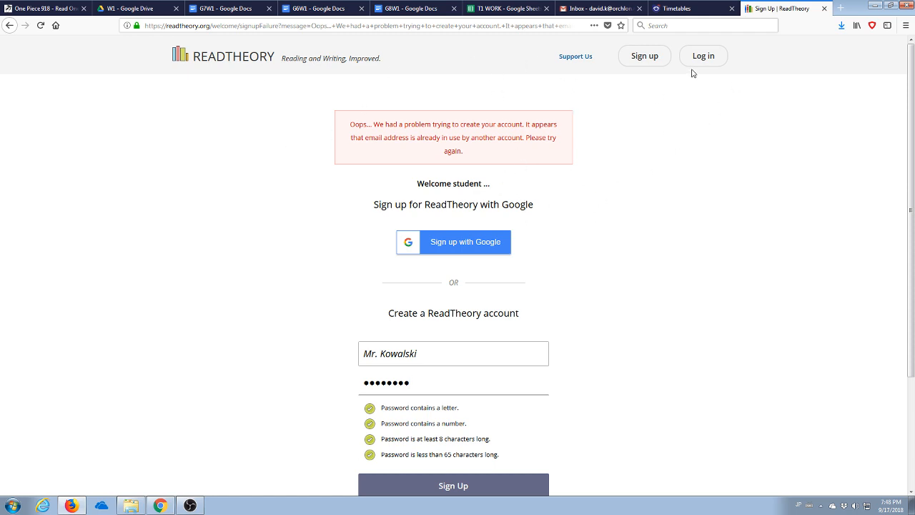
# Go to the log-in page and clear the prefilled username.
pyautogui.click(704, 56)
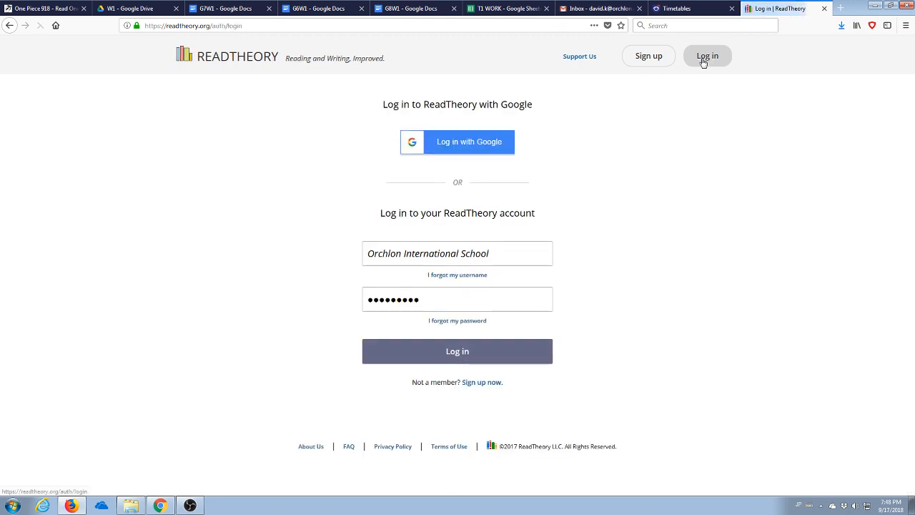
pyautogui.moveTo(568, 173)
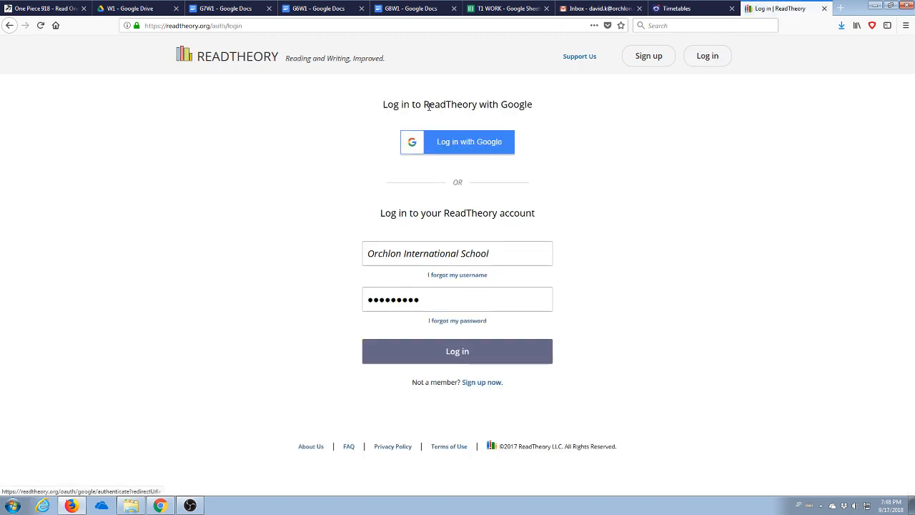
pyautogui.moveTo(469, 135)
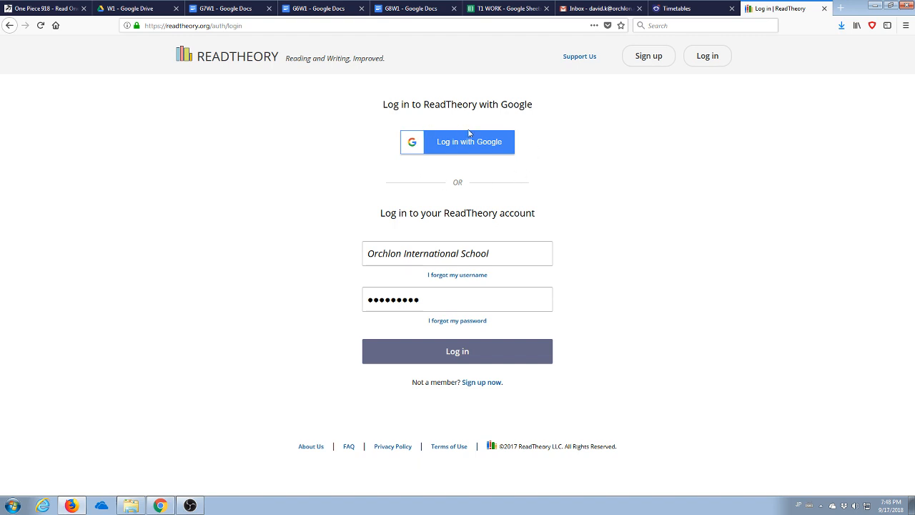
pyautogui.moveTo(441, 142)
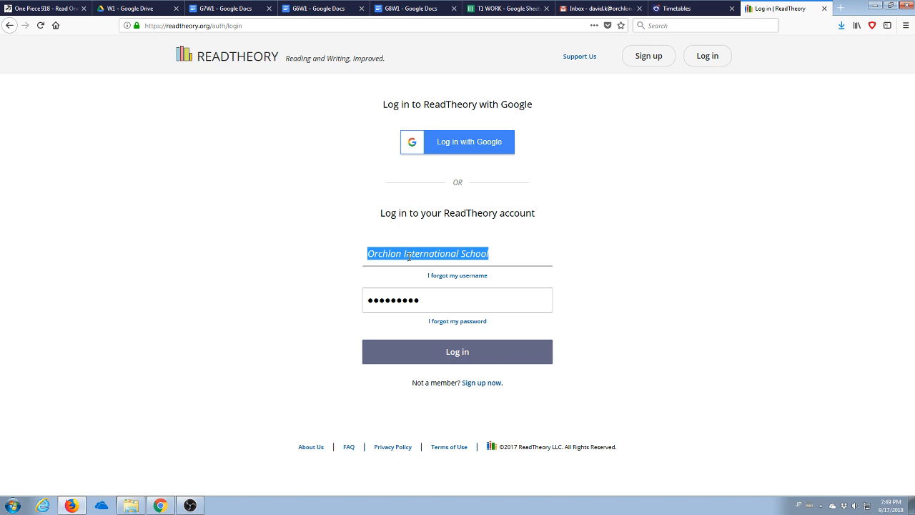
pyautogui.press('Delete')
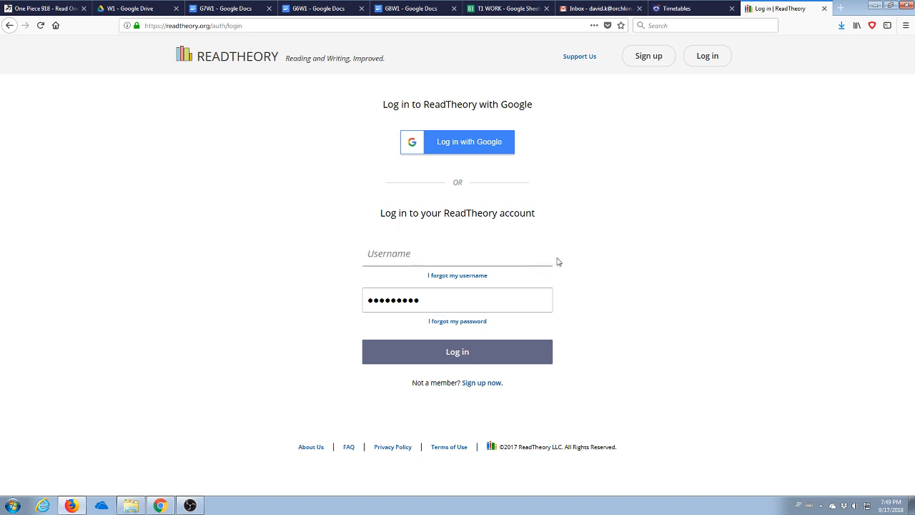
pyautogui.moveTo(438, 280)
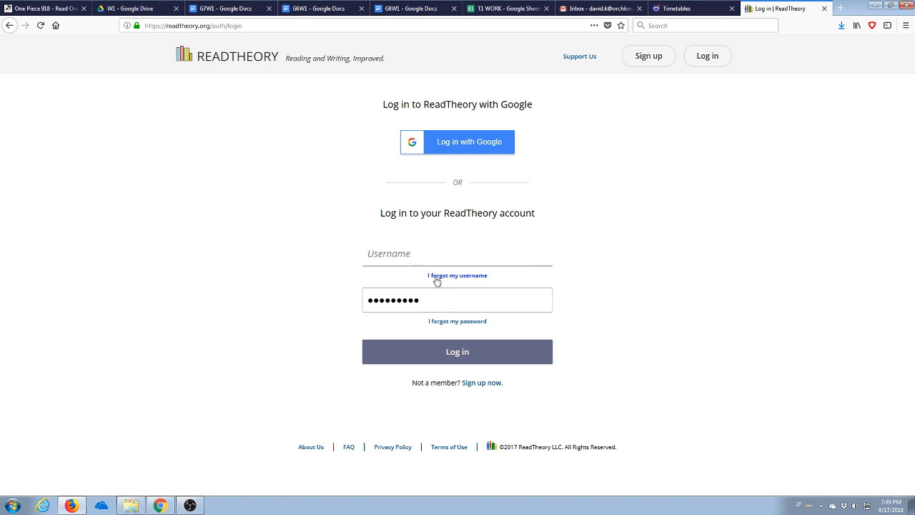
pyautogui.click(458, 253)
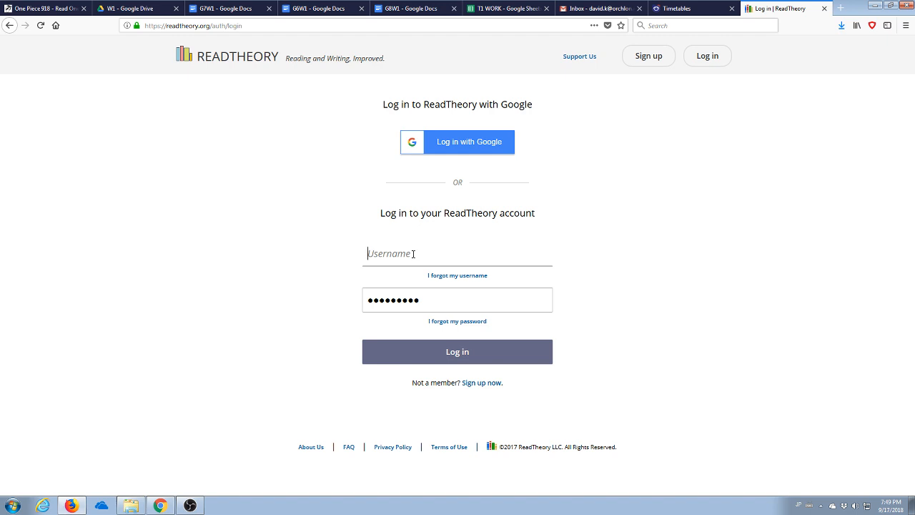
pyautogui.write('M')
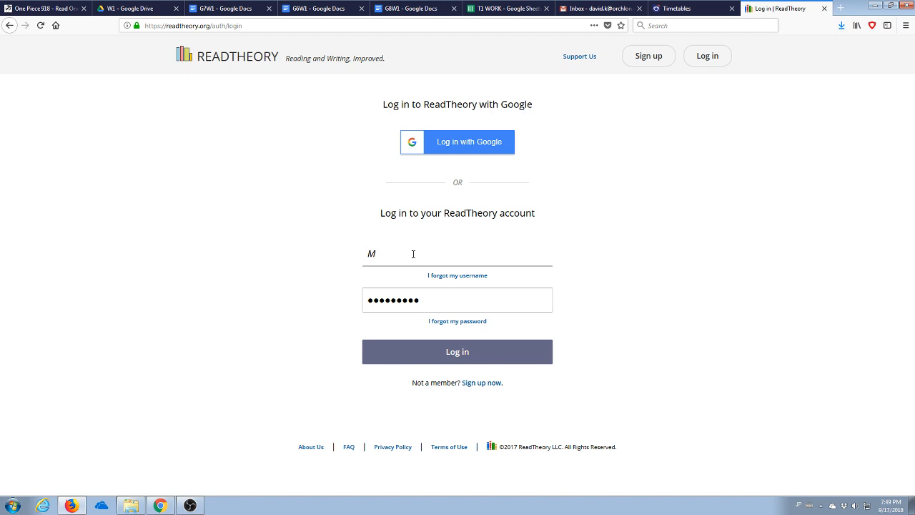
pyautogui.write('r. Kowalski')
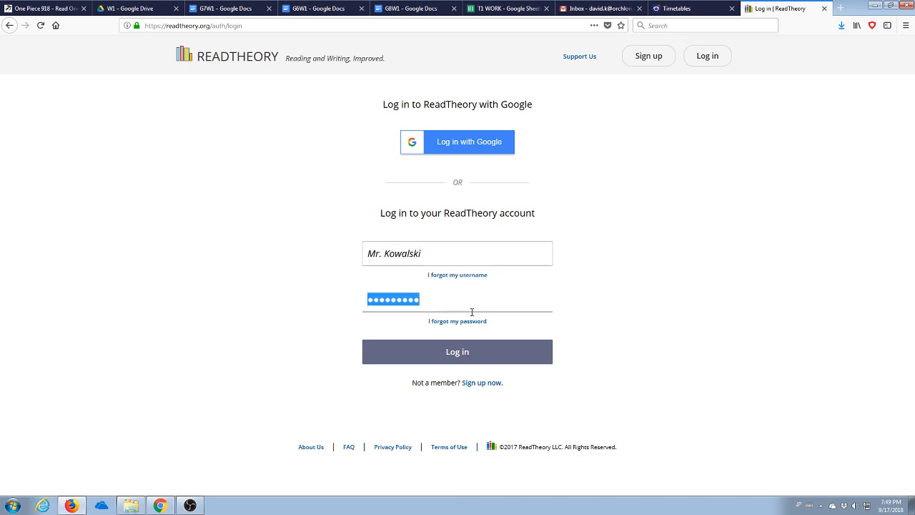
pyautogui.moveTo(457, 320)
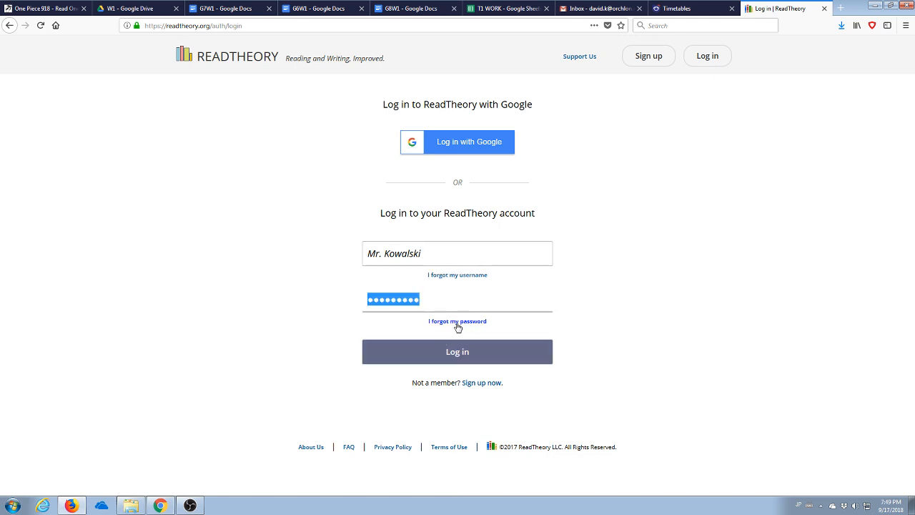
pyautogui.click(458, 321)
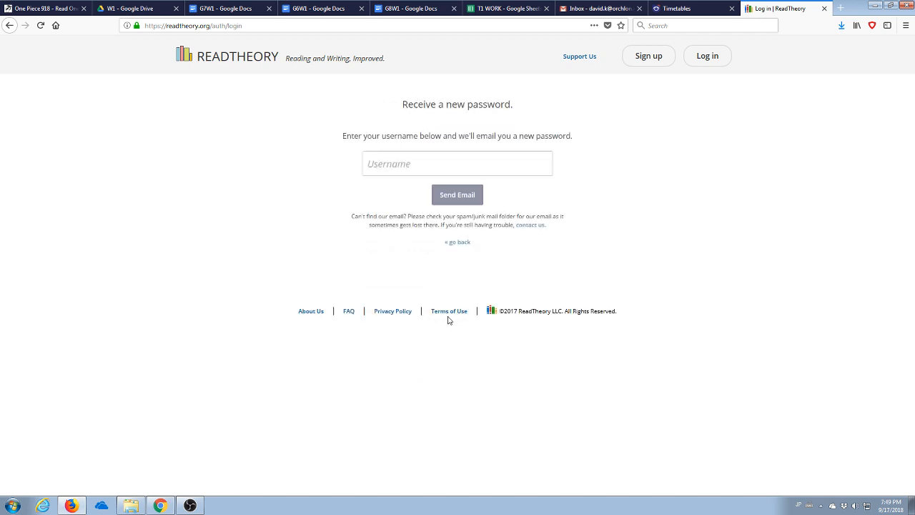
# Send a new-password email for 'Mr. Kowalski', which finds no account, then head back toward login.
pyautogui.write('Mr. K')
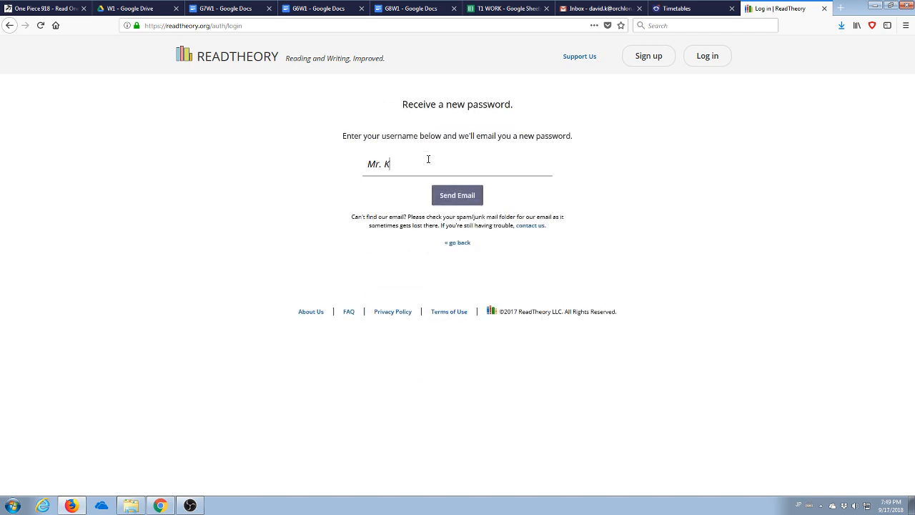
pyautogui.write('owalski')
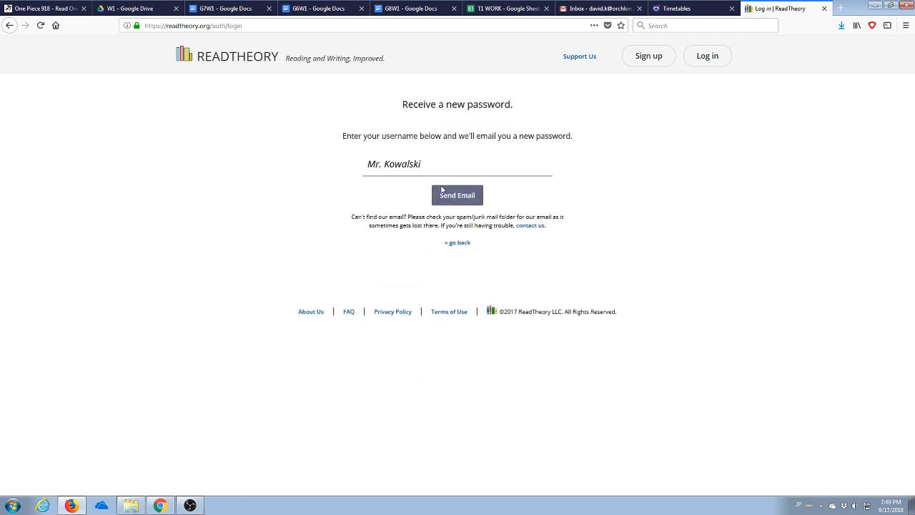
pyautogui.click(458, 195)
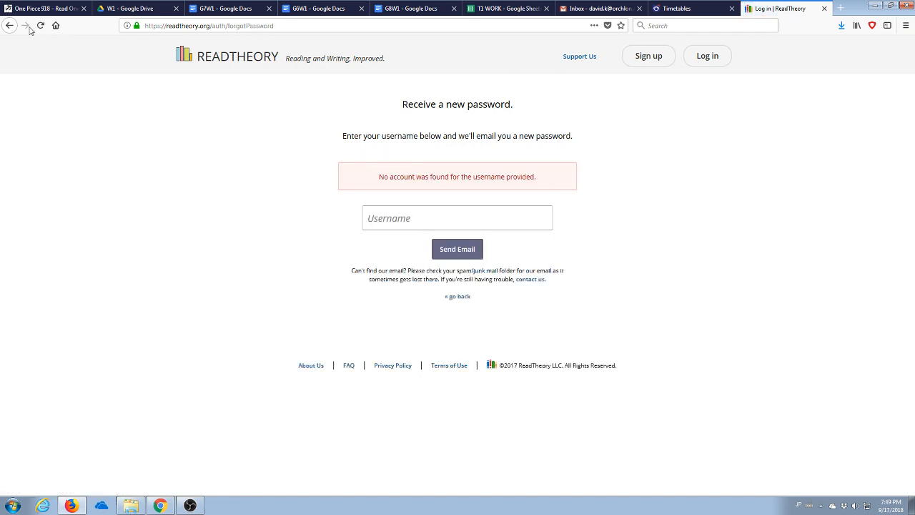
pyautogui.moveTo(706, 56)
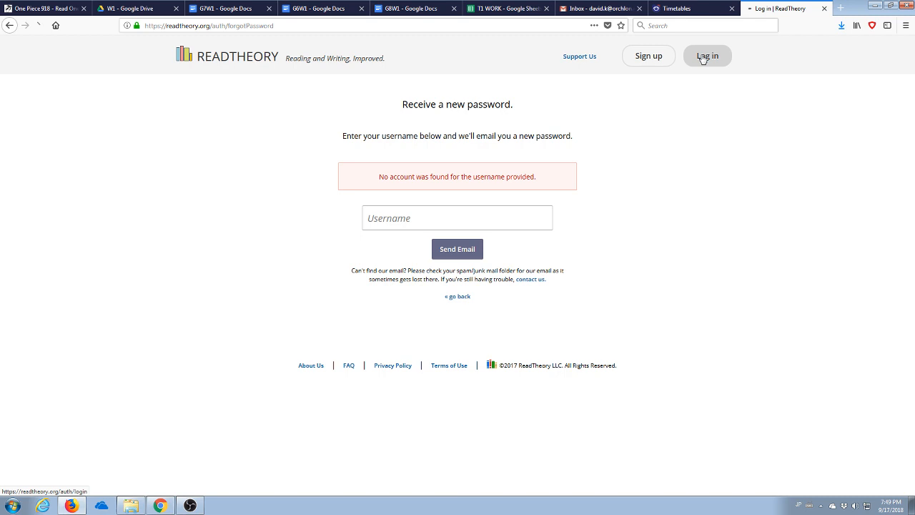
pyautogui.click(706, 56)
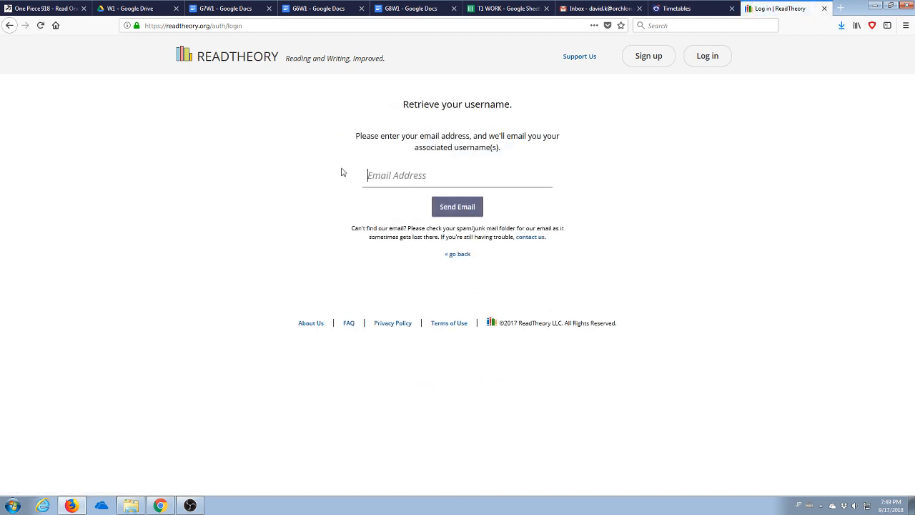
pyautogui.moveTo(546, 213)
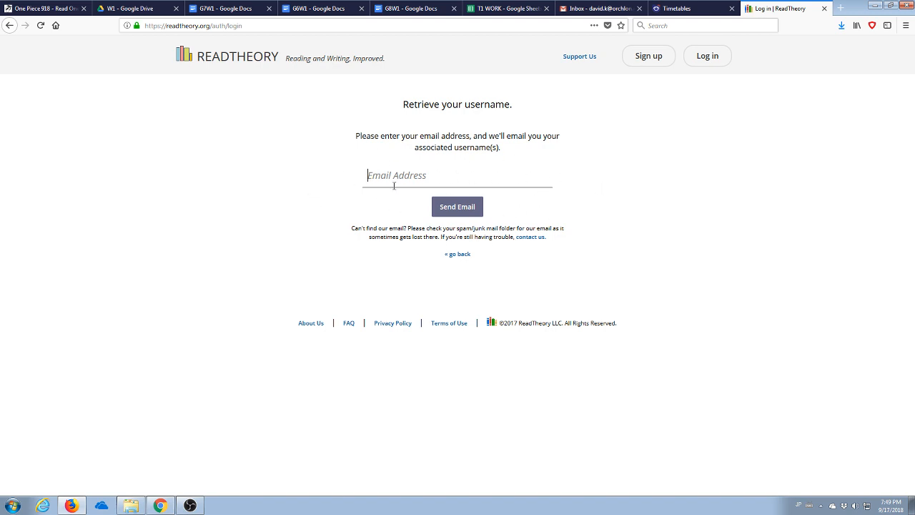
pyautogui.moveTo(484, 199)
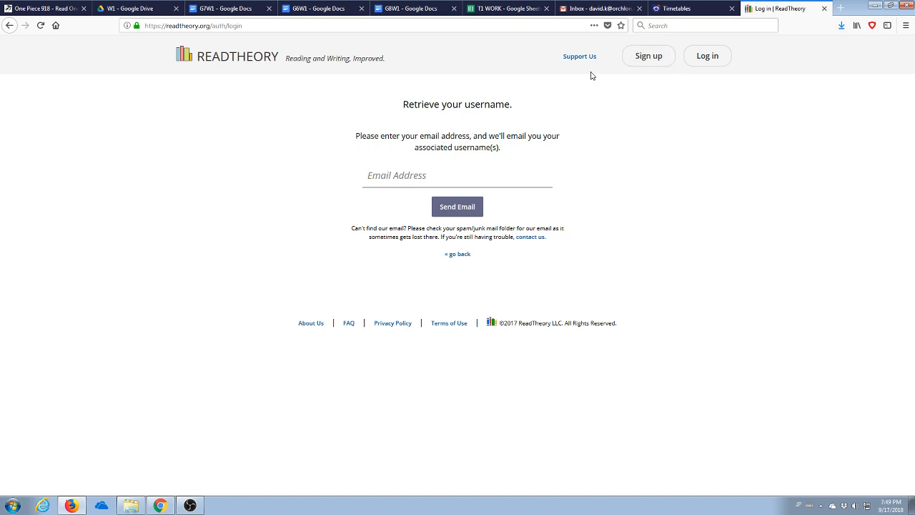
pyautogui.moveTo(587, 132)
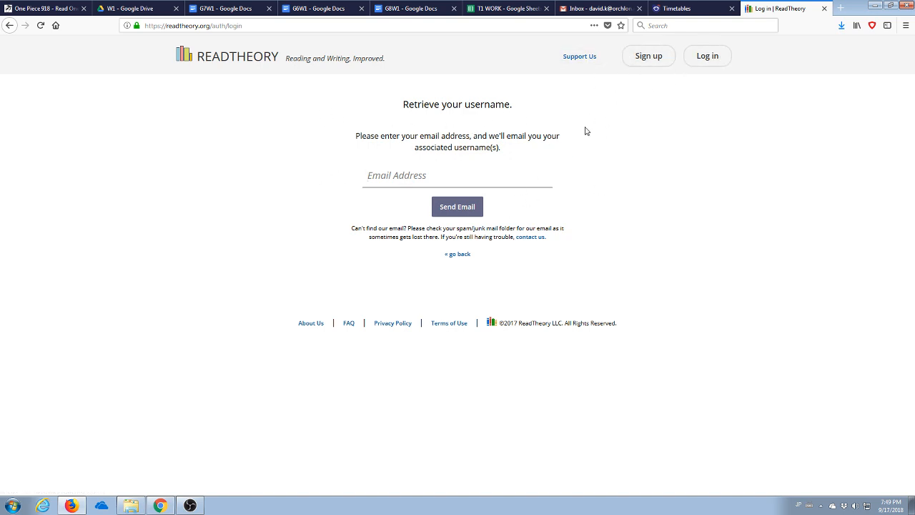
pyautogui.moveTo(680, 69)
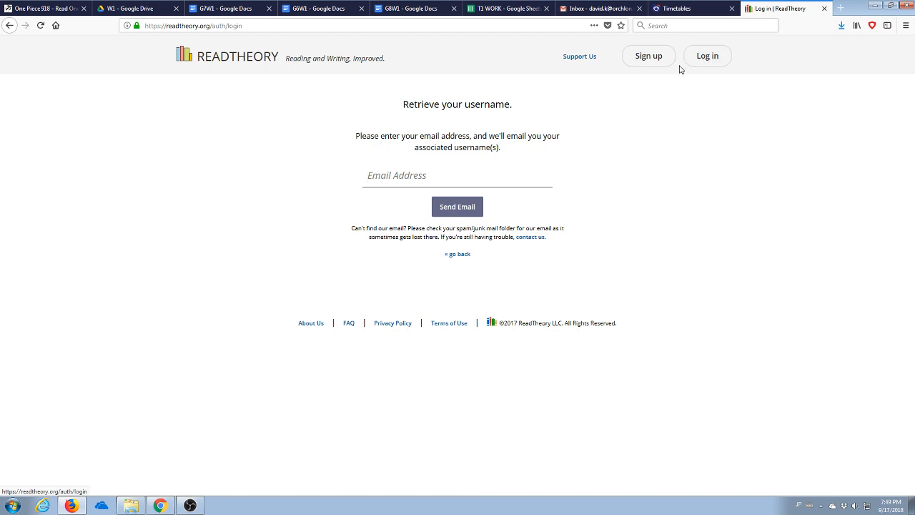
# Return to the login page and sign in with Google, landing on the teacher My Students page.
pyautogui.click(458, 254)
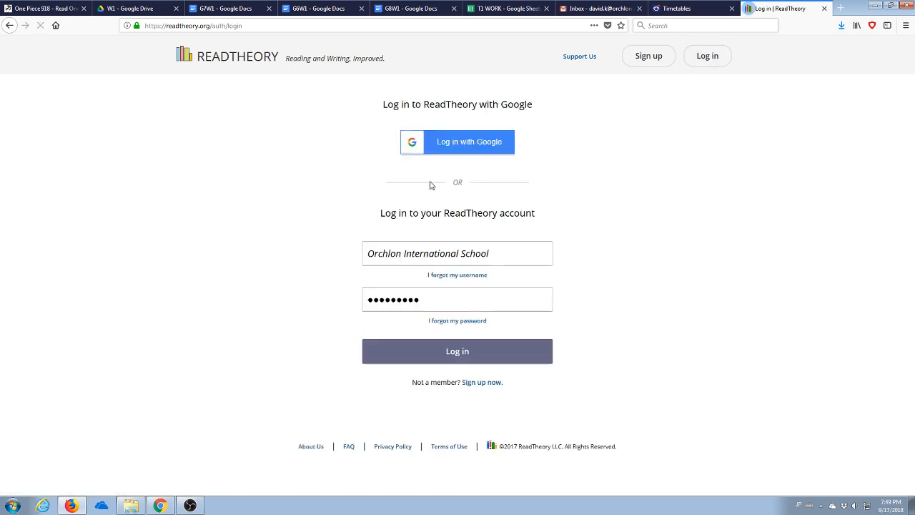
pyautogui.click(457, 350)
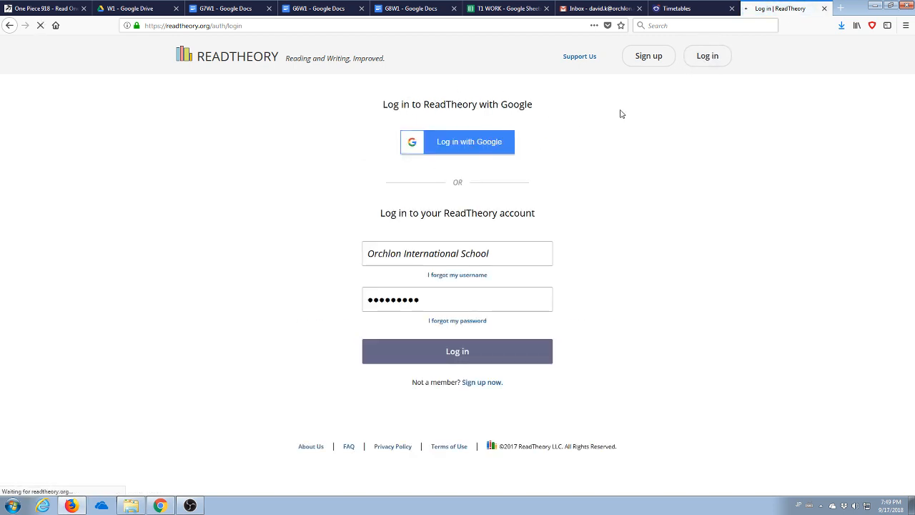
pyautogui.click(458, 351)
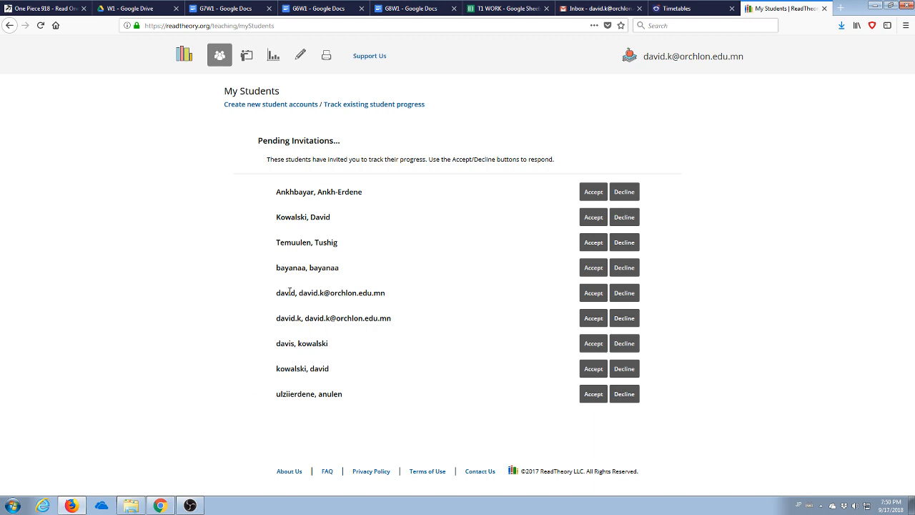
pyautogui.moveTo(302, 212)
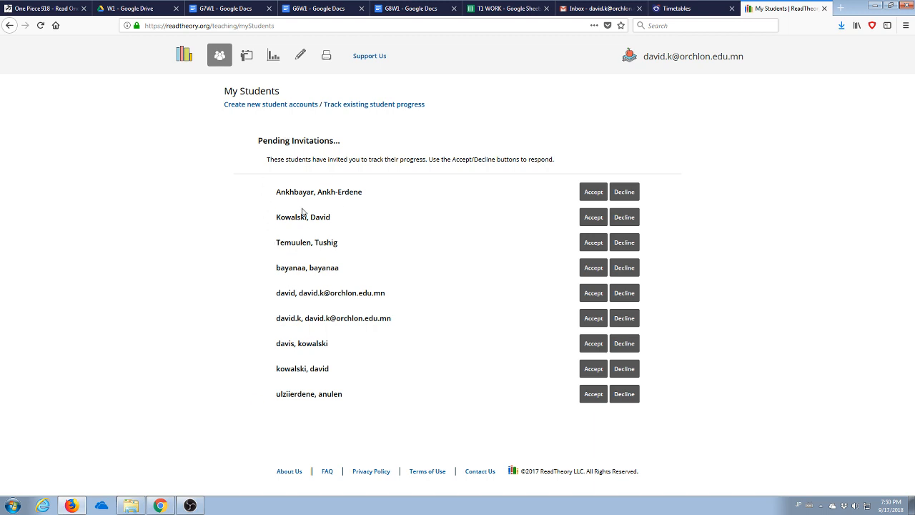
pyautogui.moveTo(237, 60)
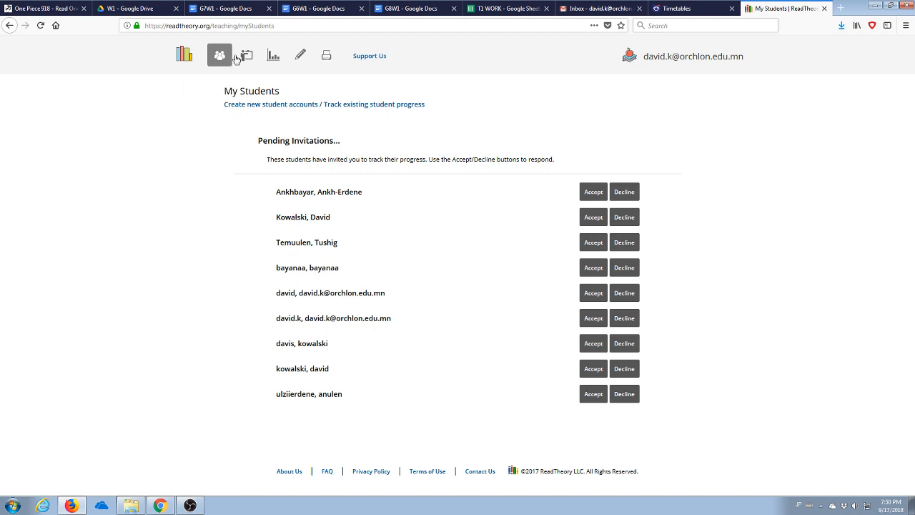
pyautogui.moveTo(678, 81)
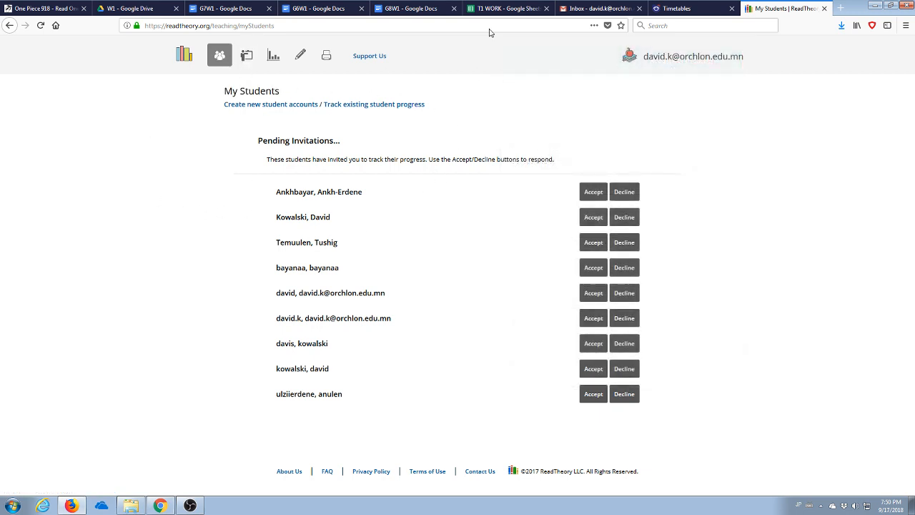
pyautogui.moveTo(184, 292)
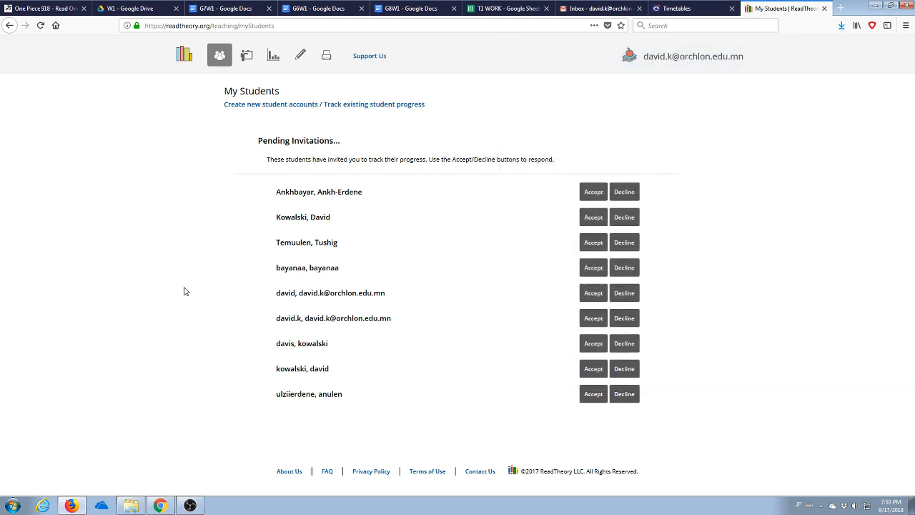
pyautogui.moveTo(781, 116)
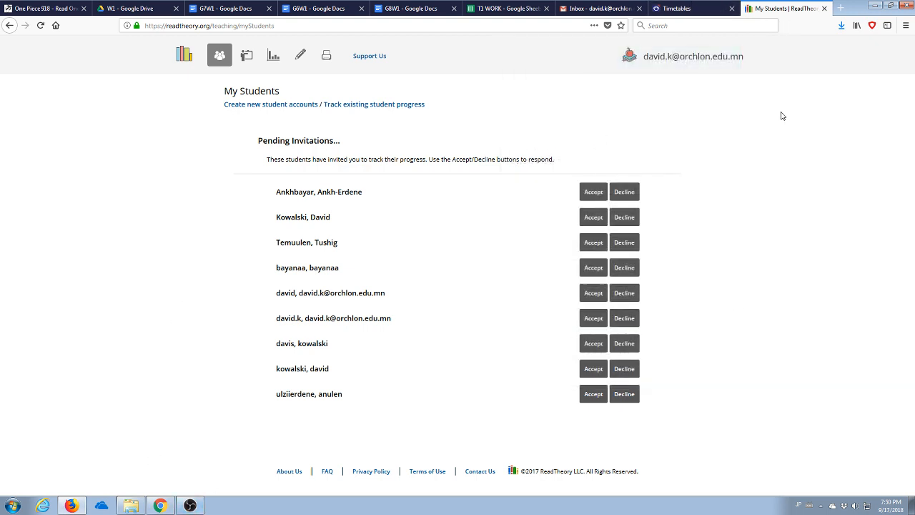
pyautogui.moveTo(471, 129)
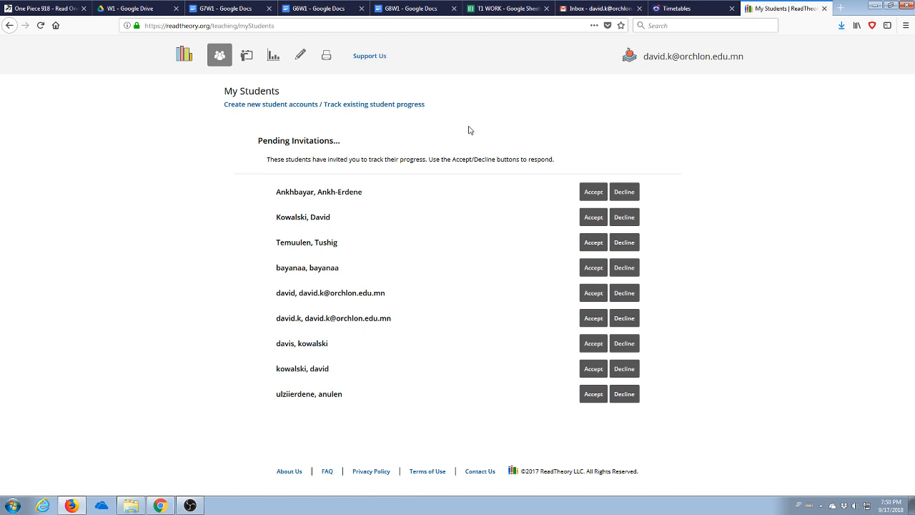
pyautogui.moveTo(317, 392)
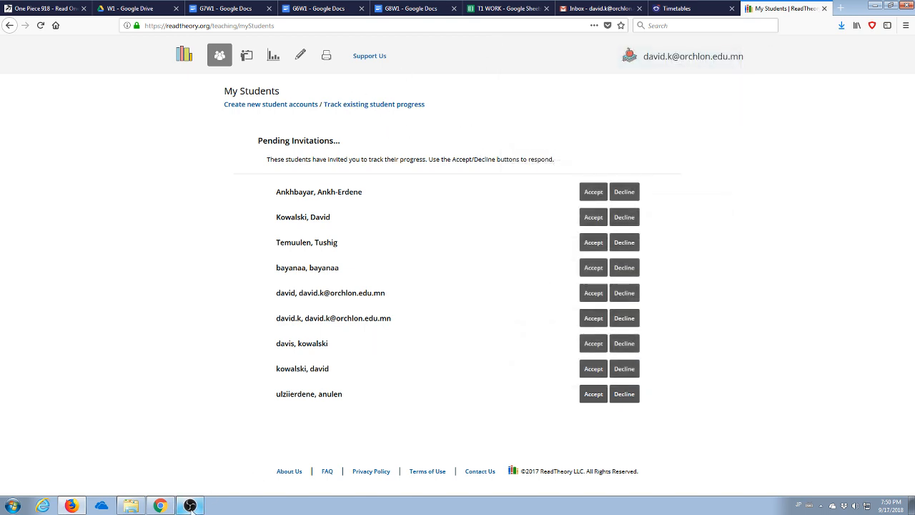
pyautogui.moveTo(743, 294)
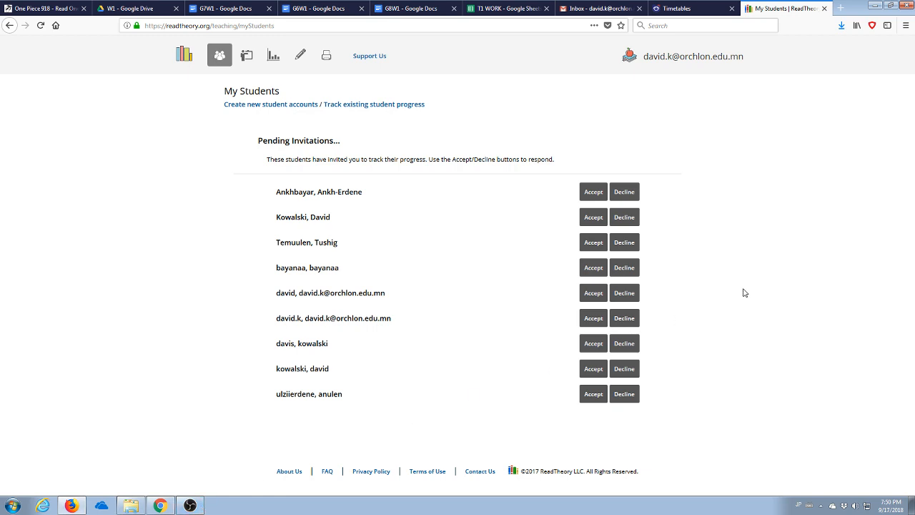